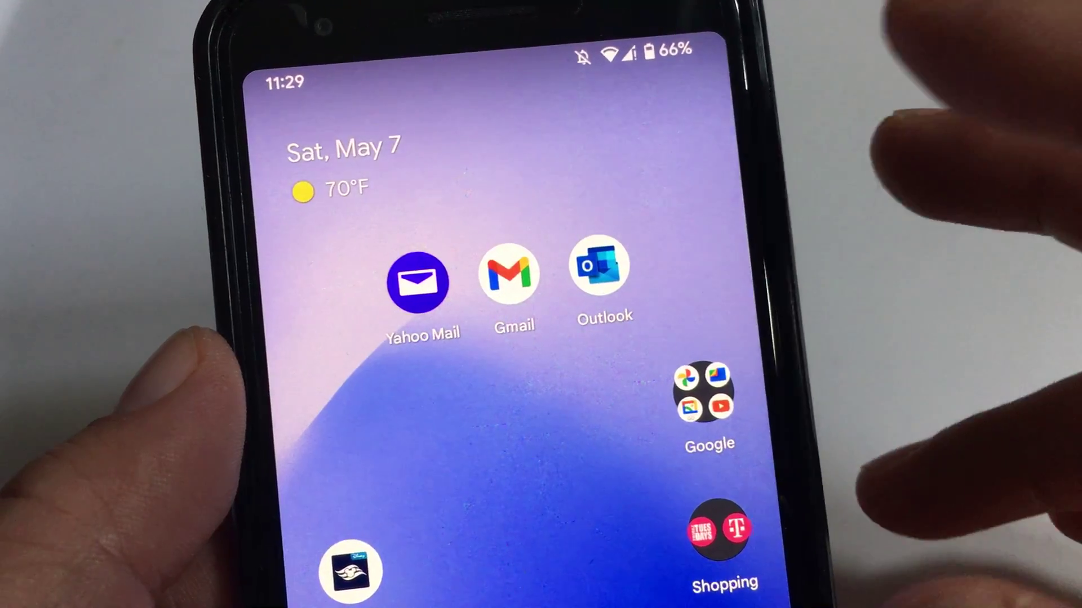
Launch the Outlook mail app from the Android home screen
click(599, 277)
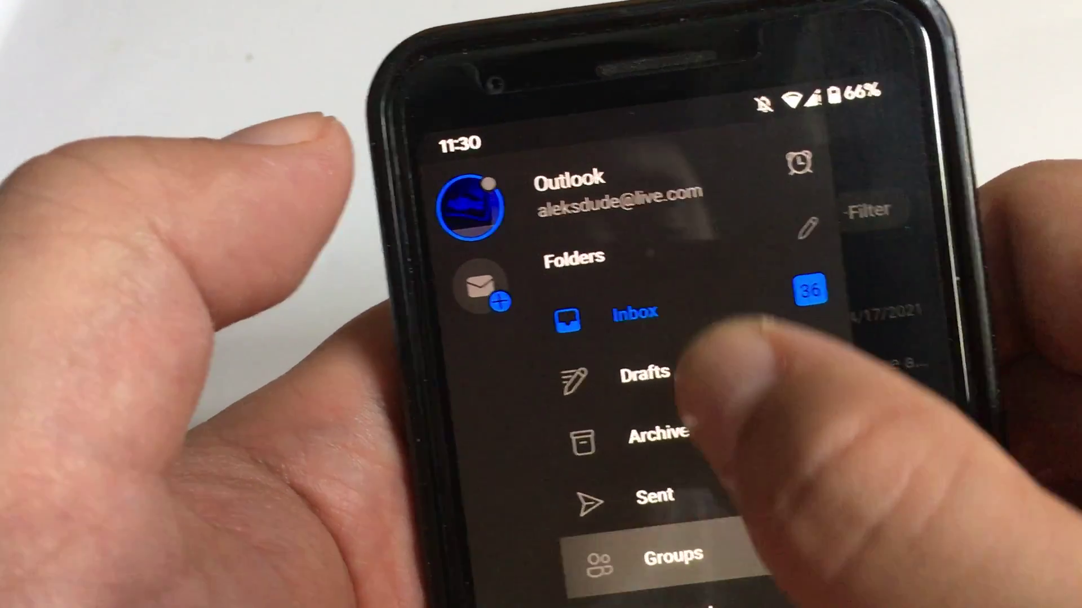
Scroll through Settings past Mail and Storage accounts down to the Mail section
scroll(down, 3)
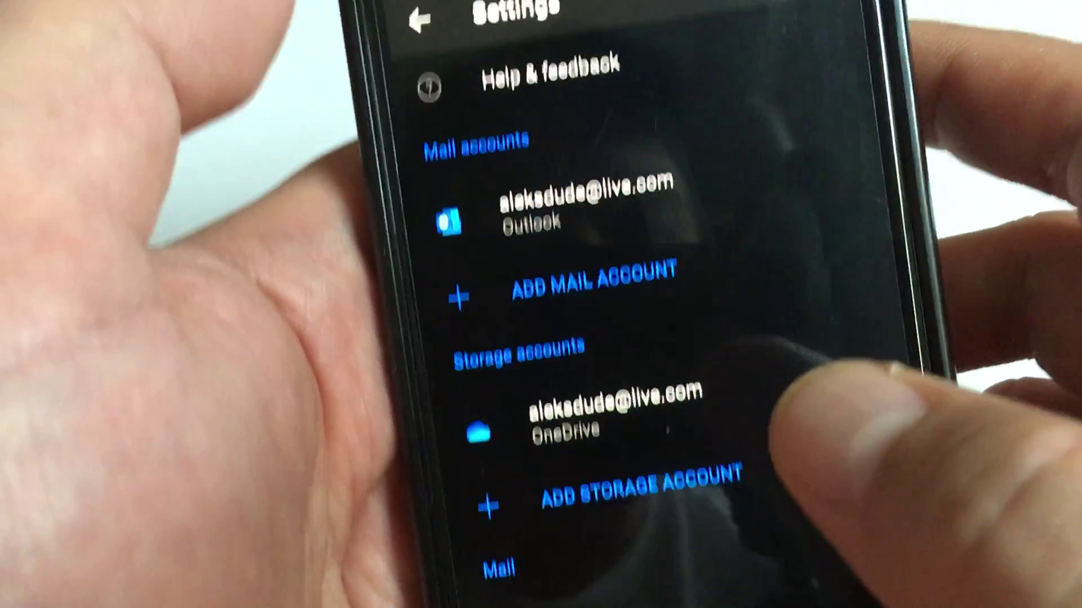
scroll(down, 3)
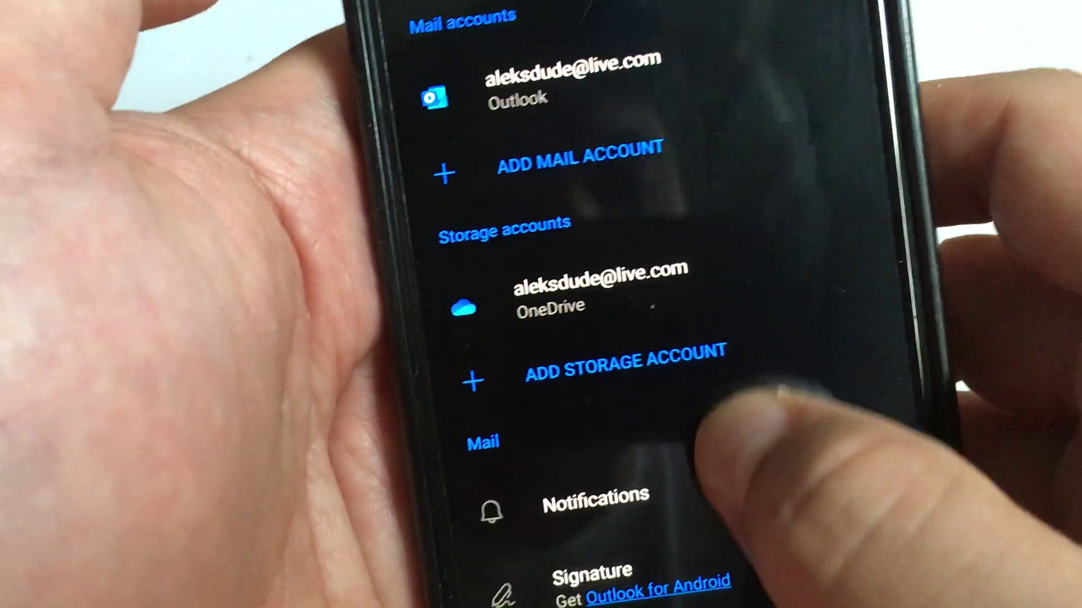